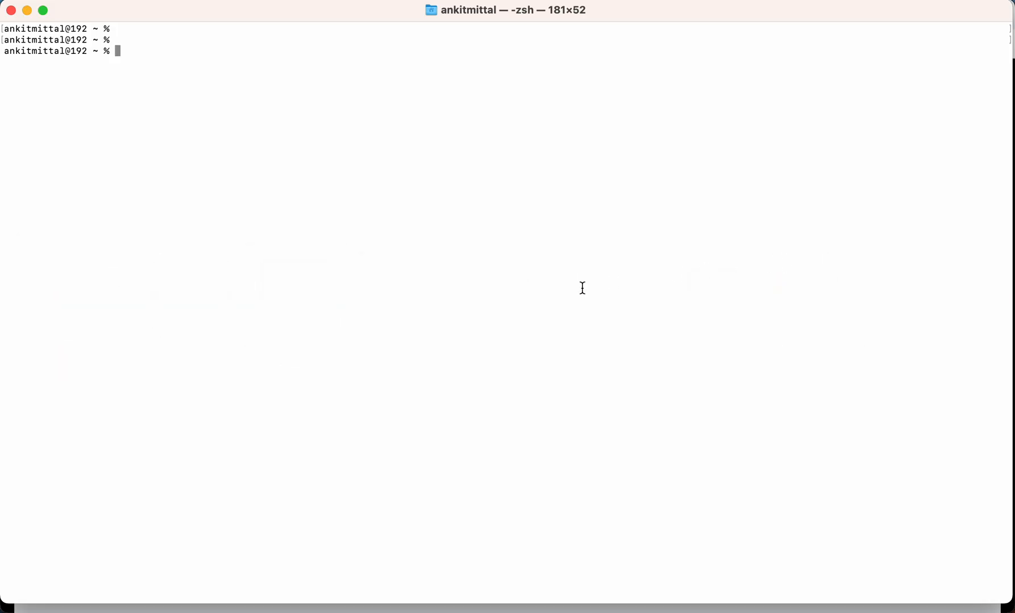
Step: Run mvn -version, which replies command not found: mvn
type("m")
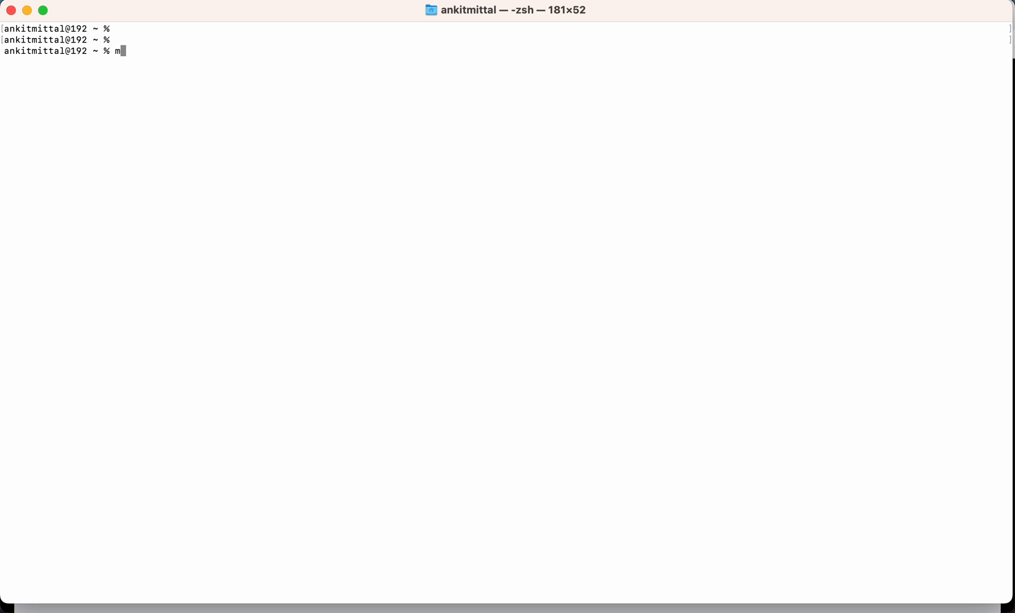
type("vn -ver")
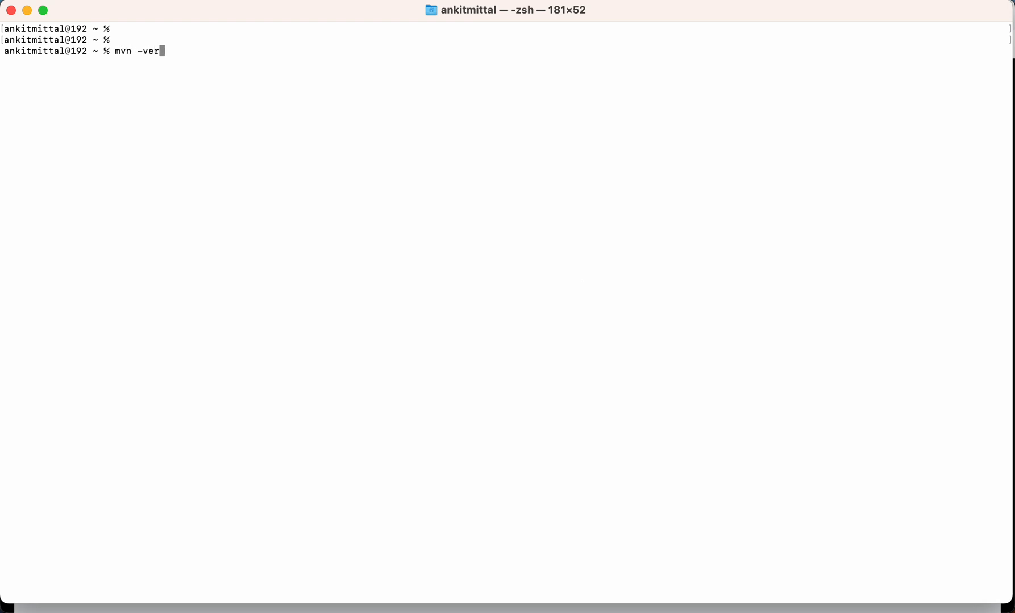
type("sion")
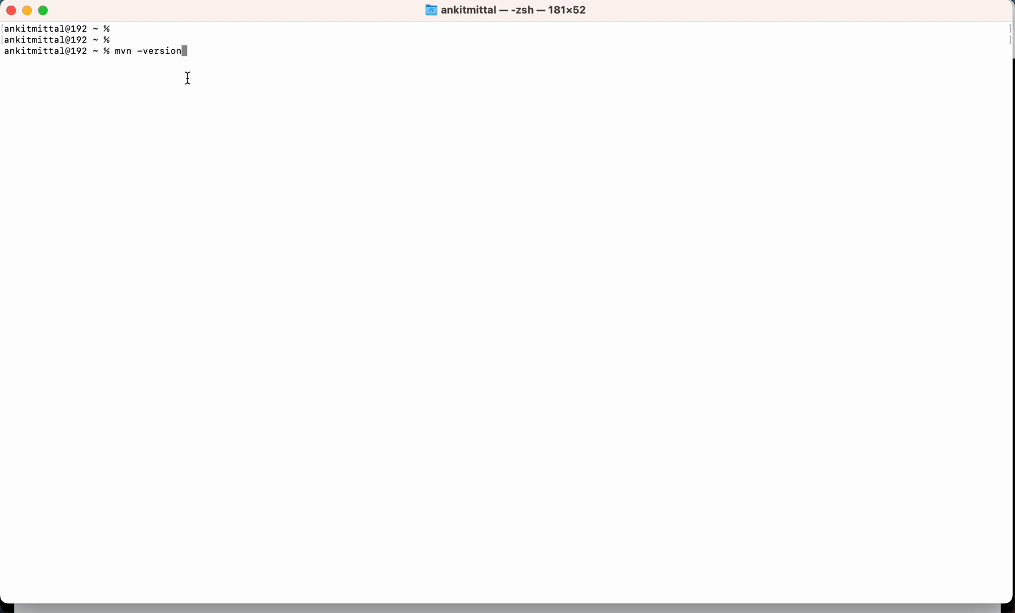
mouse_move(141, 67)
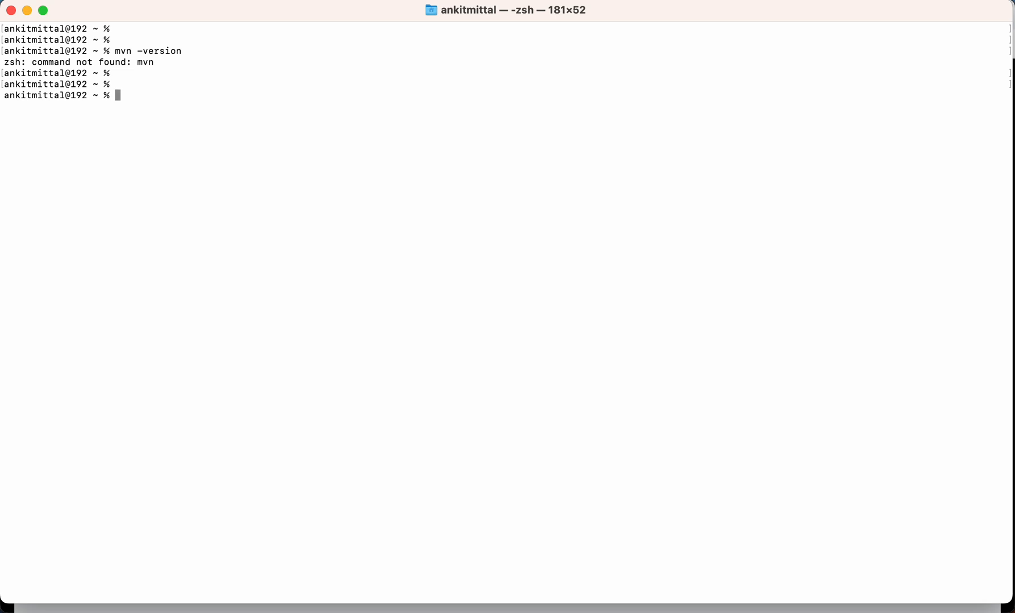
type("brew")
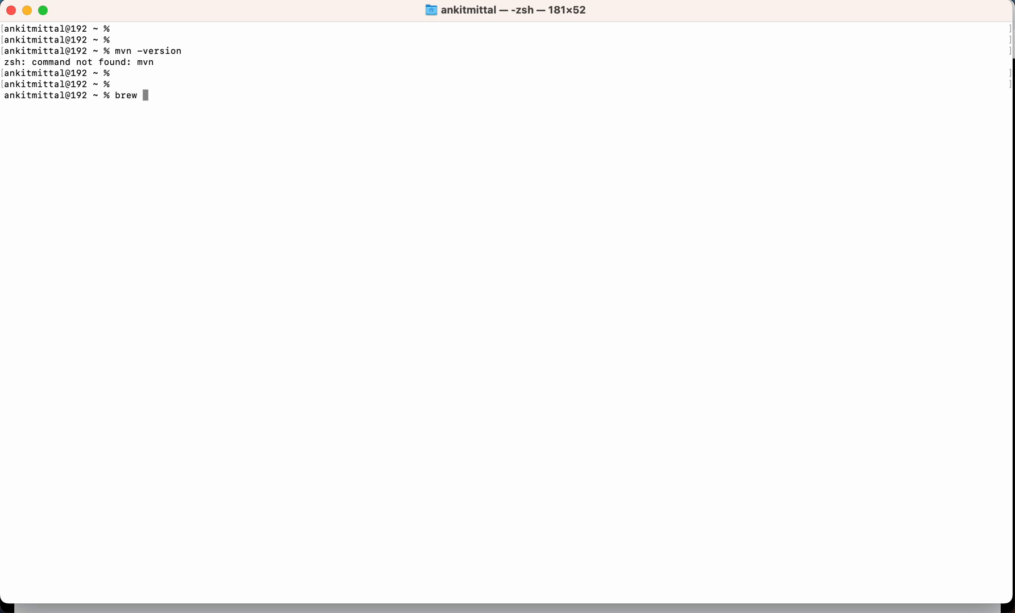
Step: Run brew install maven, pouring Maven 3.9.5 into /opt/homebrew/Cellar/maven/3.9.5
type("install maven")
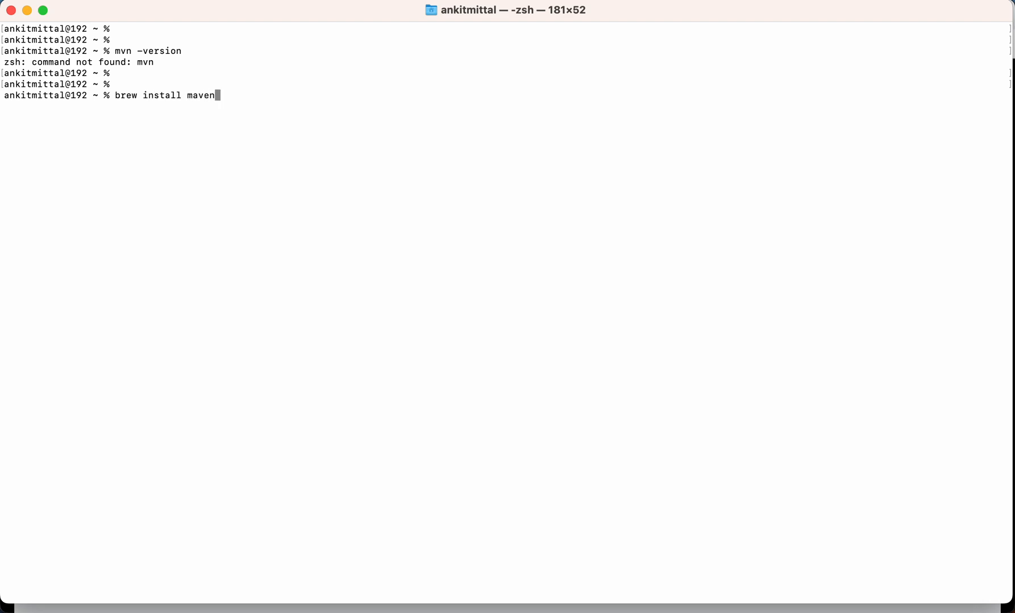
key("Return")
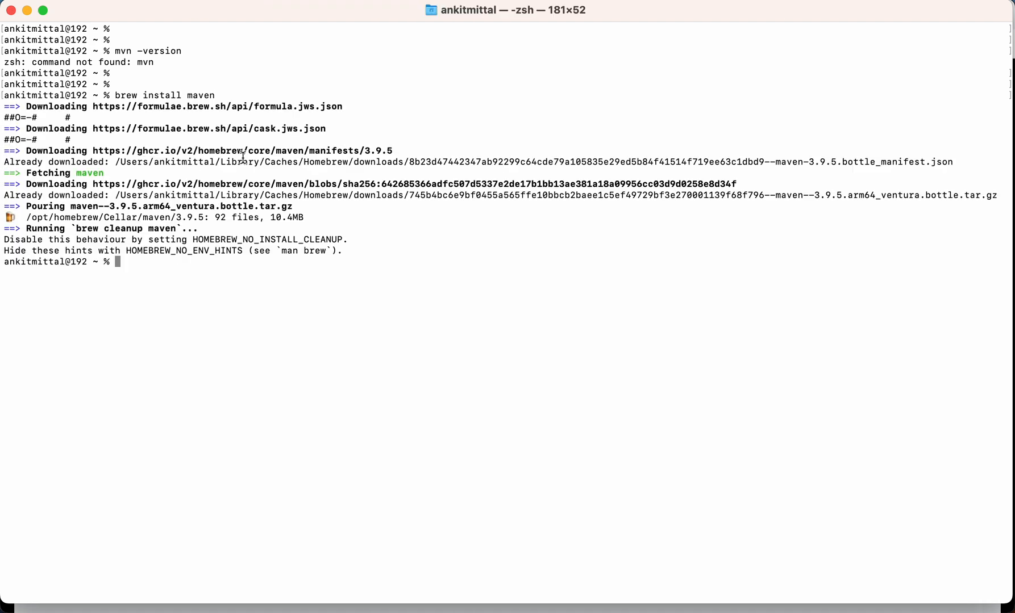
mouse_move(136, 95)
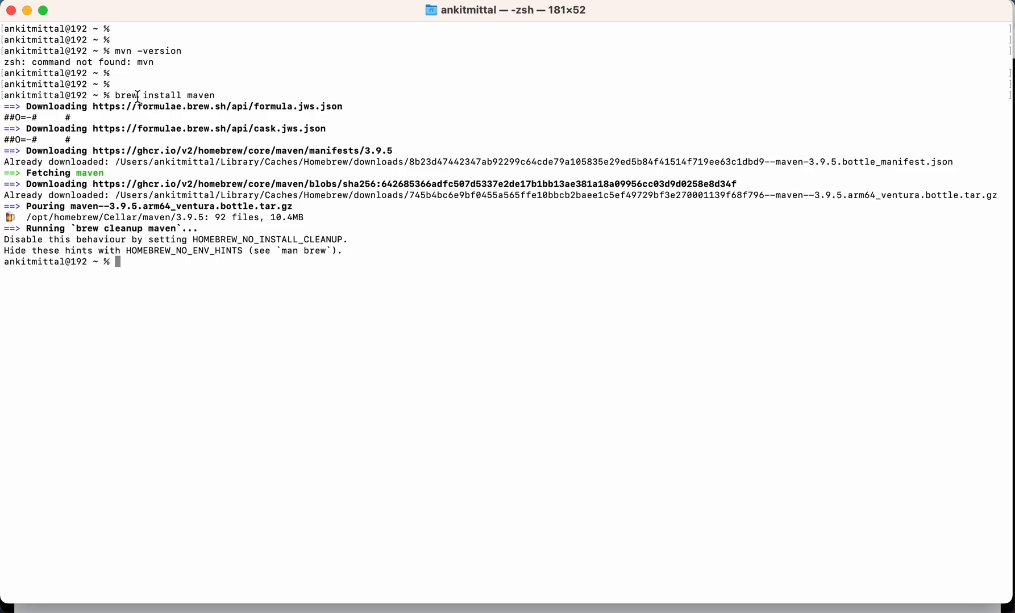
mouse_move(199, 104)
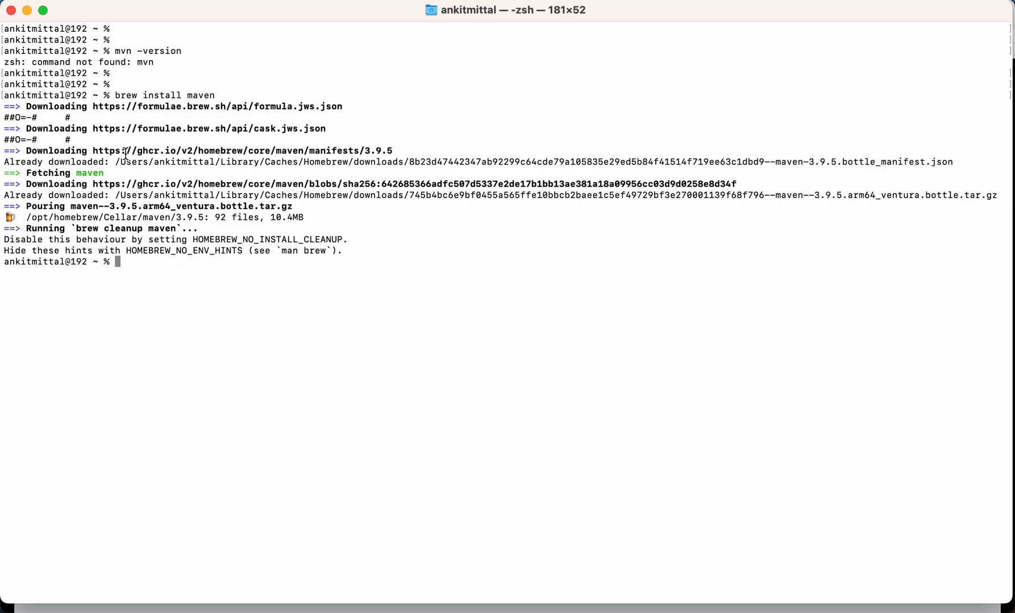
mouse_move(201, 277)
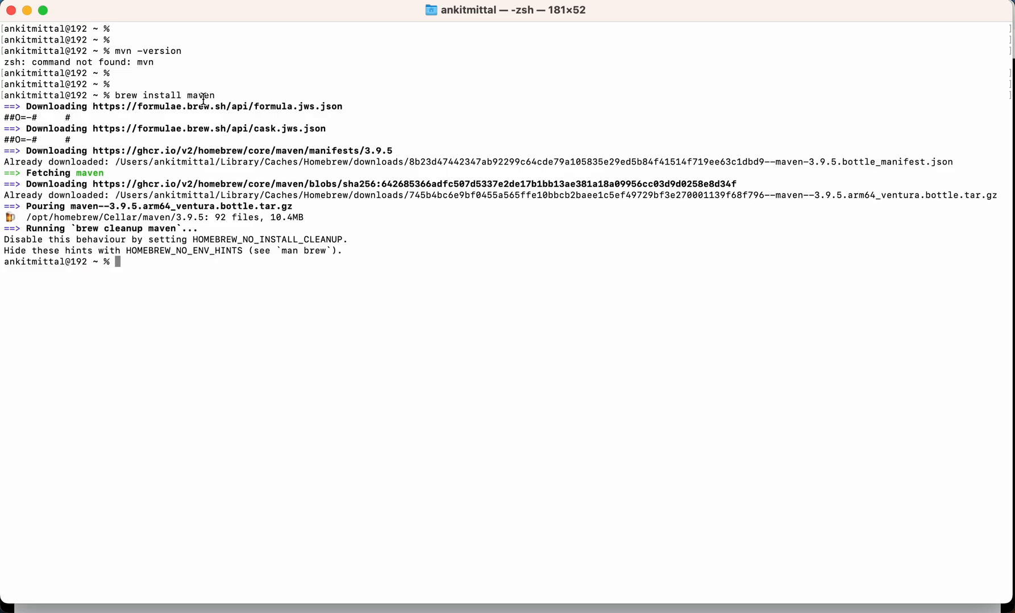
Step: Rerun mvn -version to confirm Apache Maven 3.9.5 running on Java 11.0.21
type("mittal@192 ~ % m")
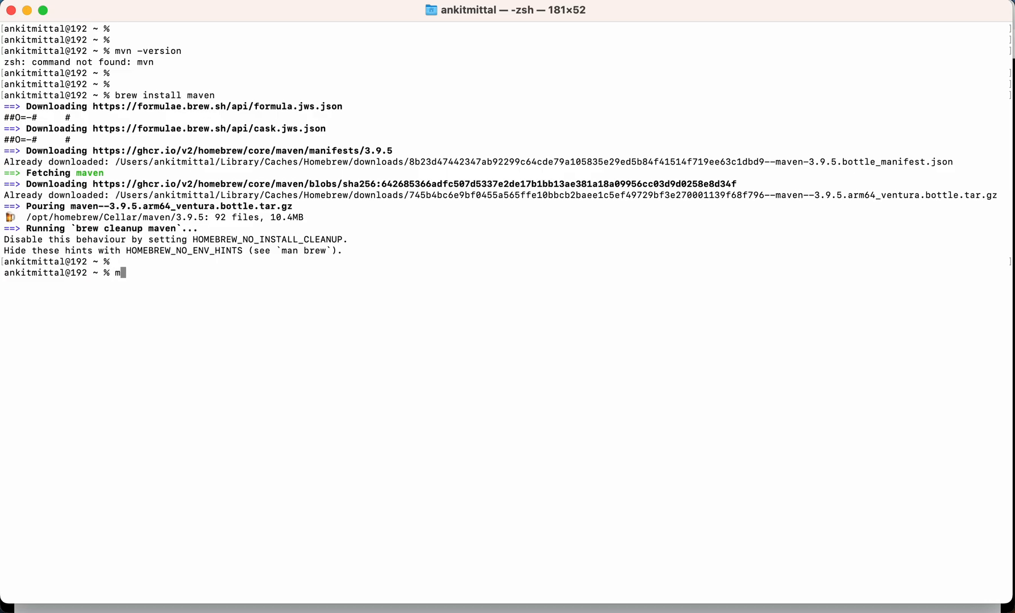
type("vn -version")
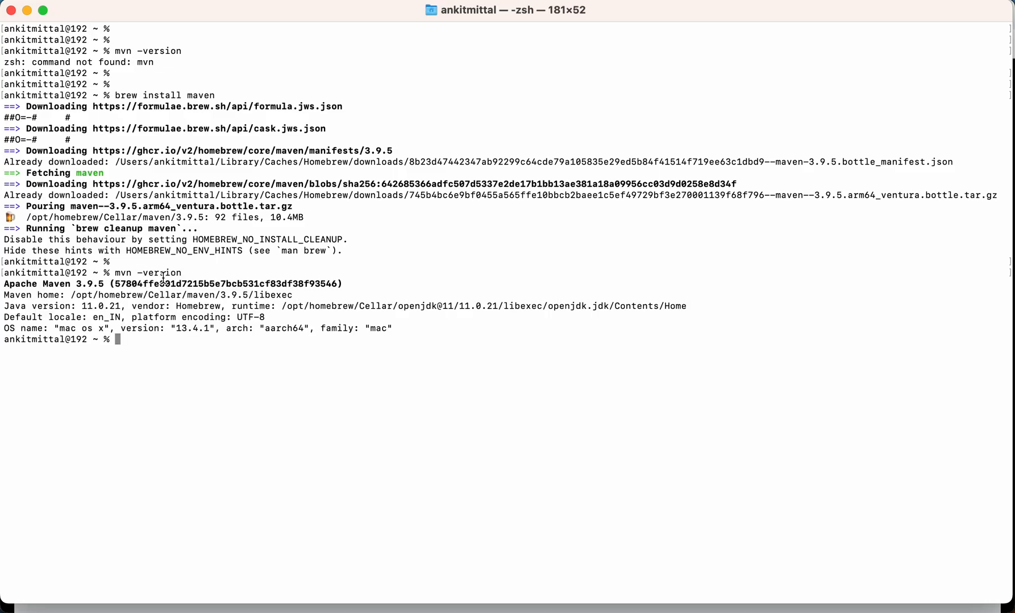
mouse_move(5, 284)
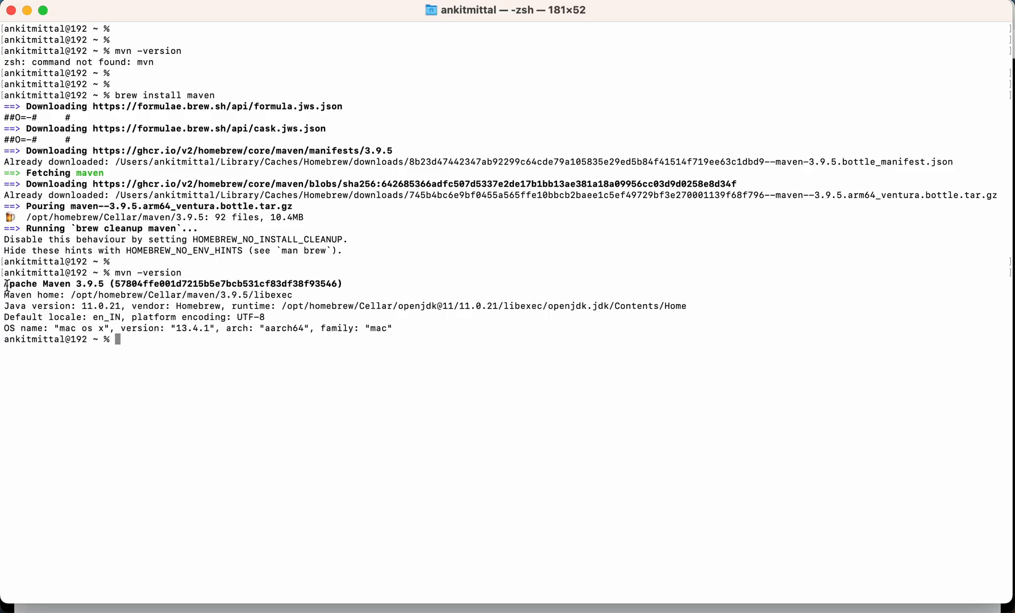
left_click_drag(6, 285, 181, 295)
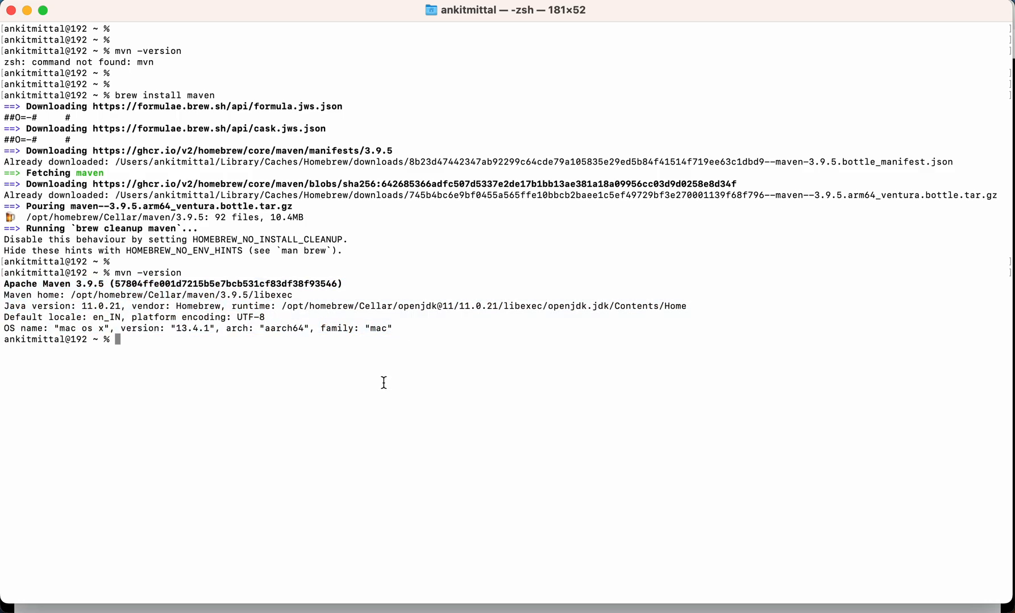
key("enter")
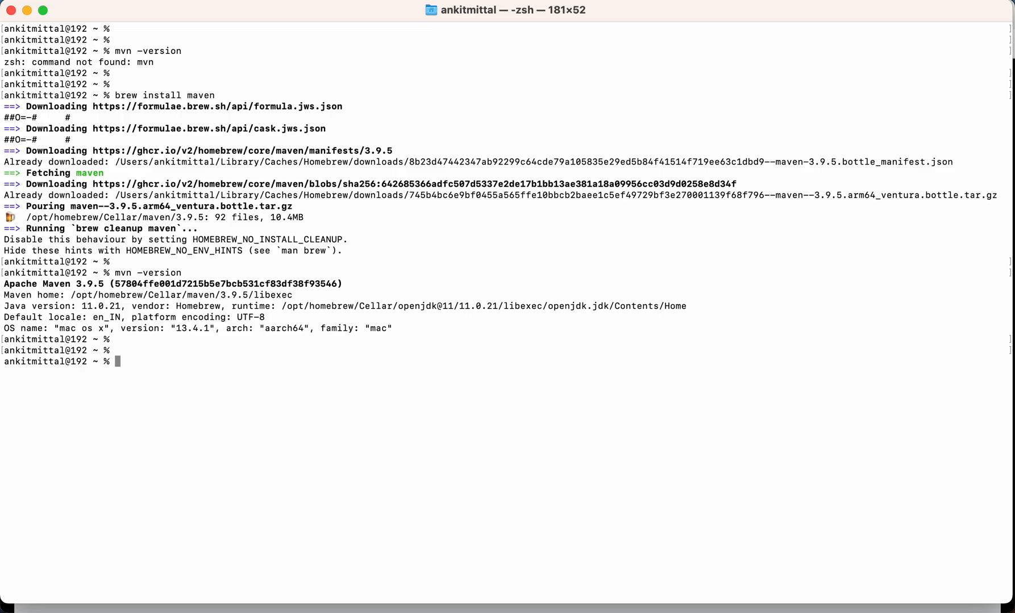
type("clear")
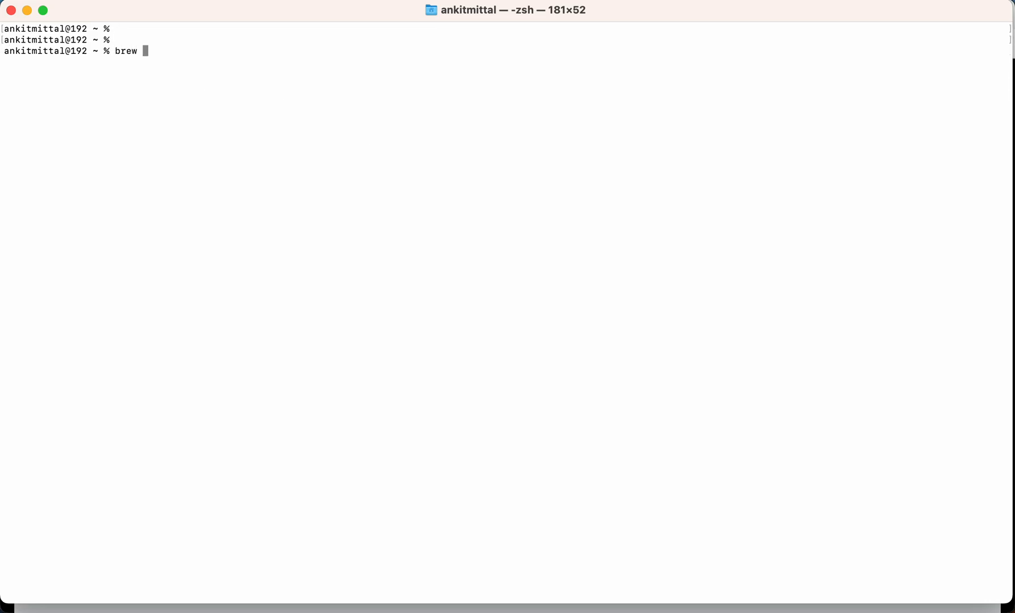
Step: Search Homebrew for maven and point out the installed check mark beside maven
type("search")
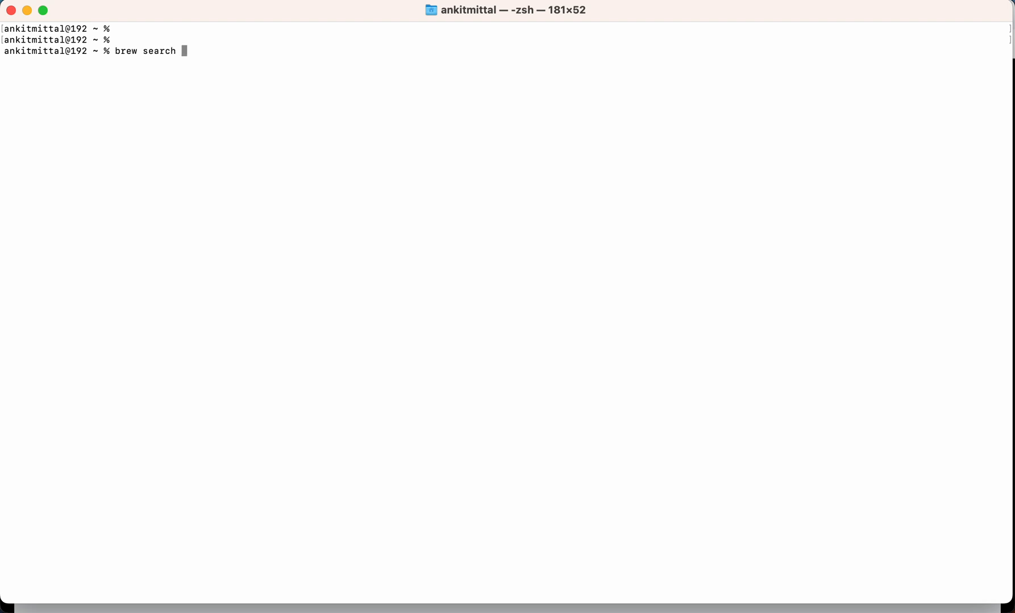
type("maven")
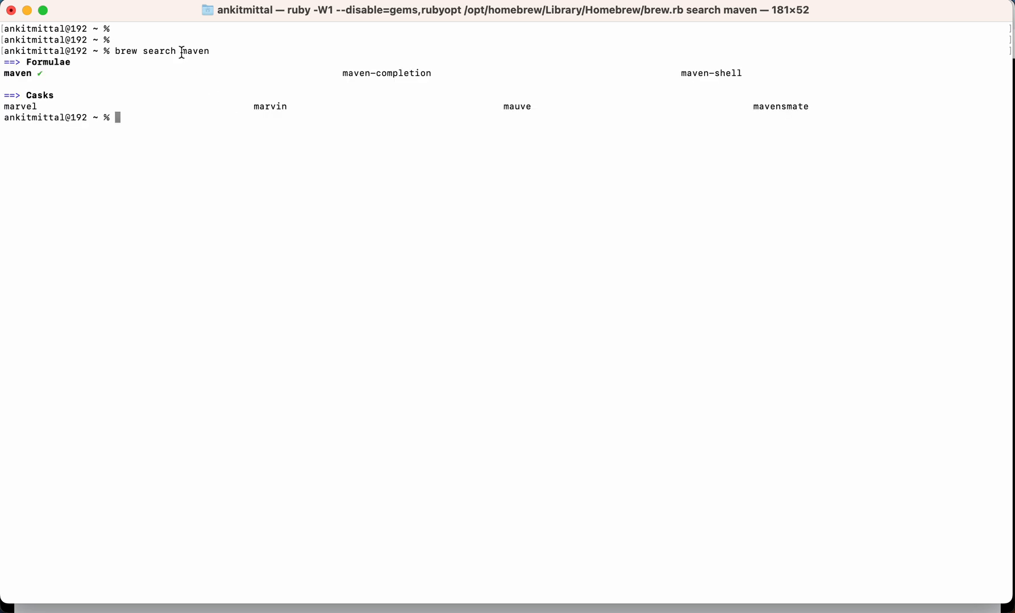
double_click(194, 52)
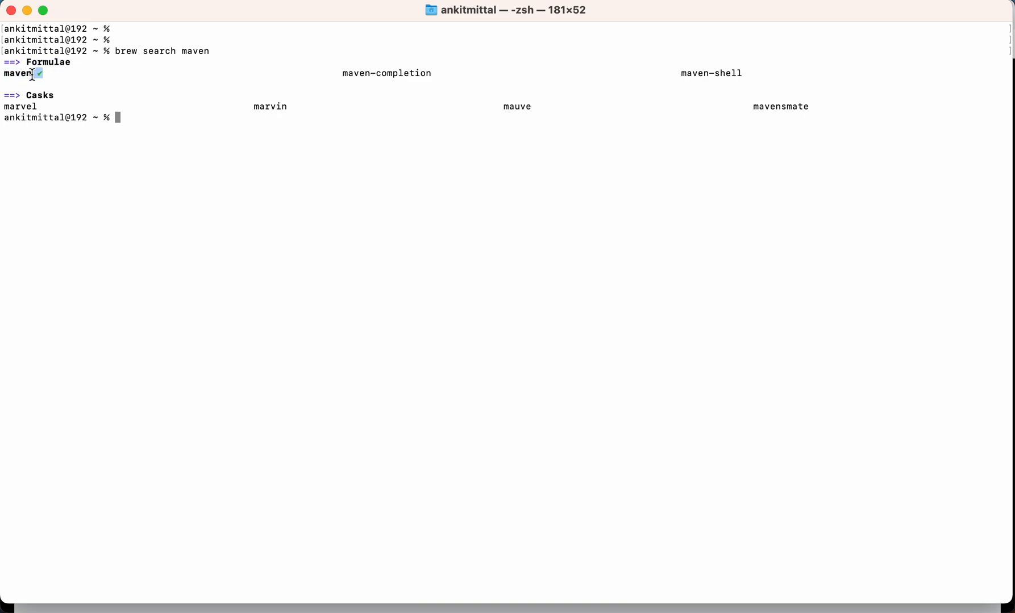
mouse_move(18, 74)
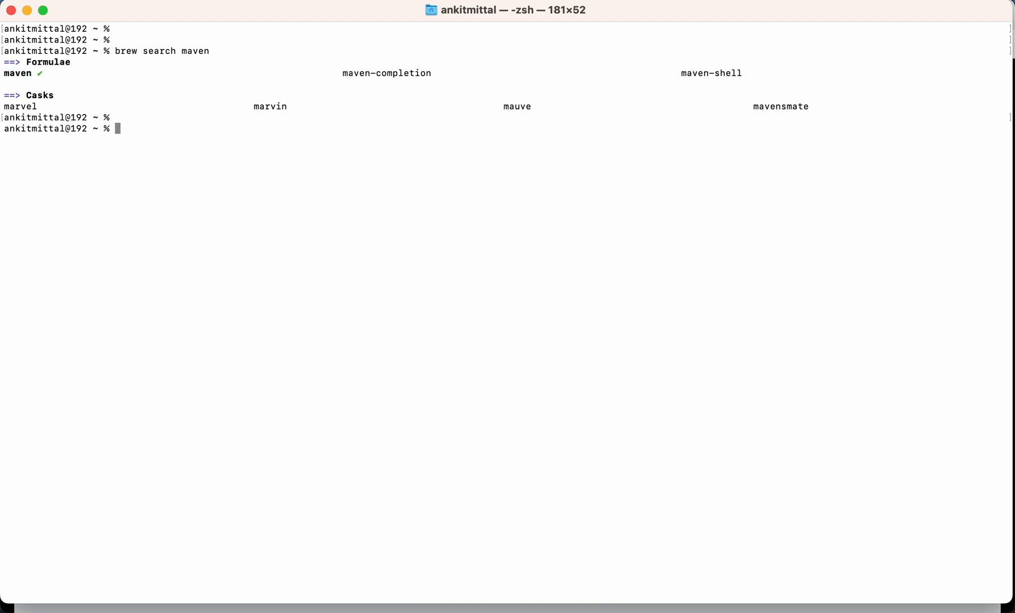
Step: Run brew info maven, highlighting the openjdk requirement, version 3.9.5 and Cellar install path
type("brew")
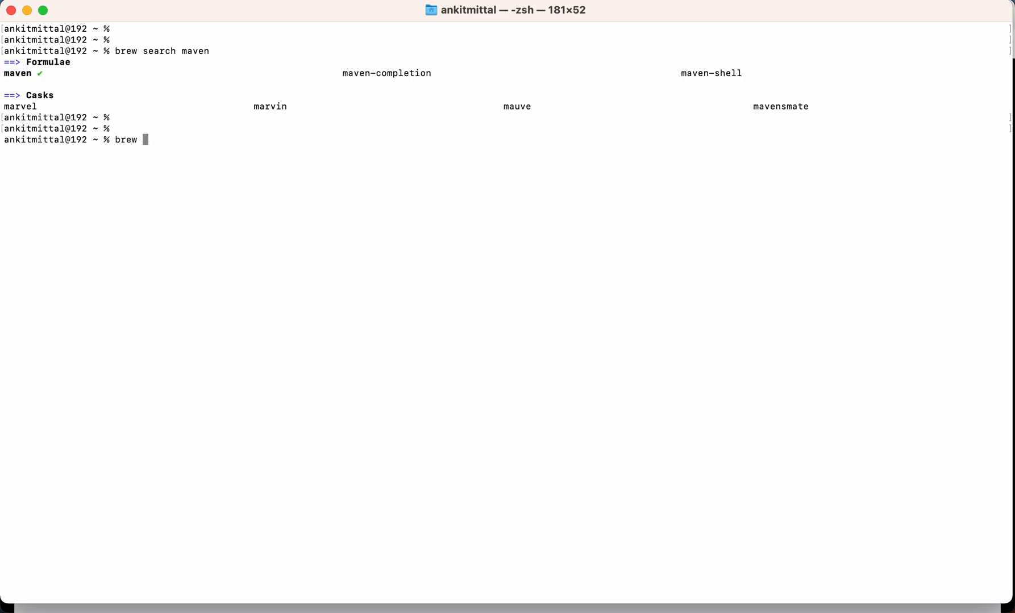
type("info maven")
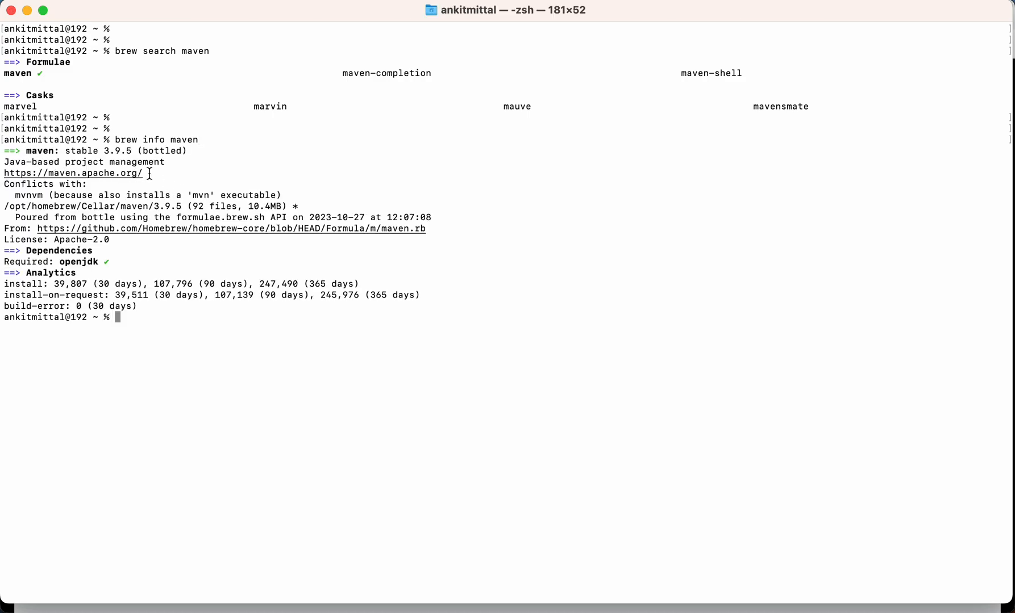
mouse_move(73, 154)
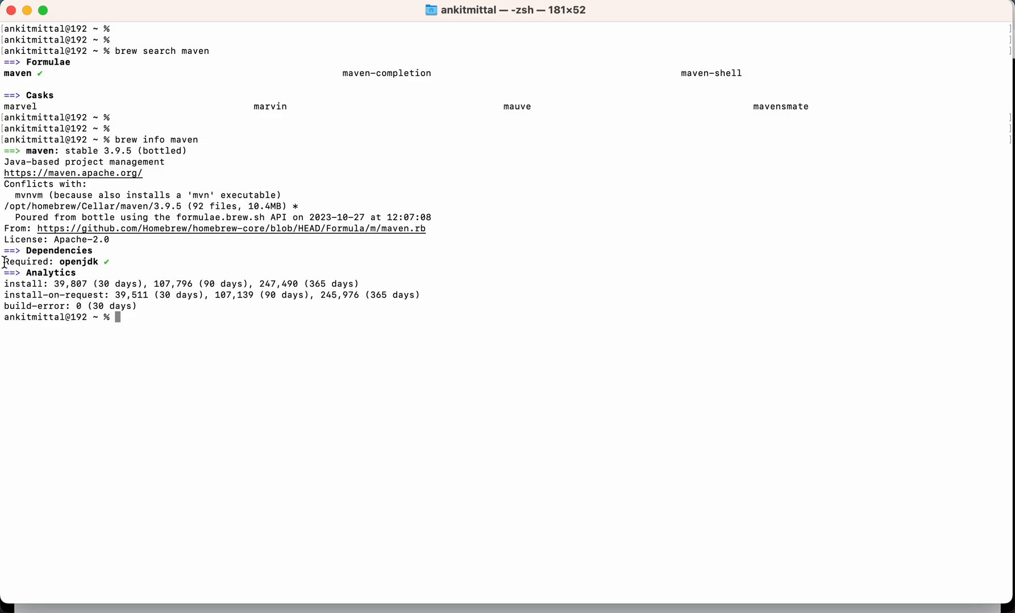
double_click(57, 251)
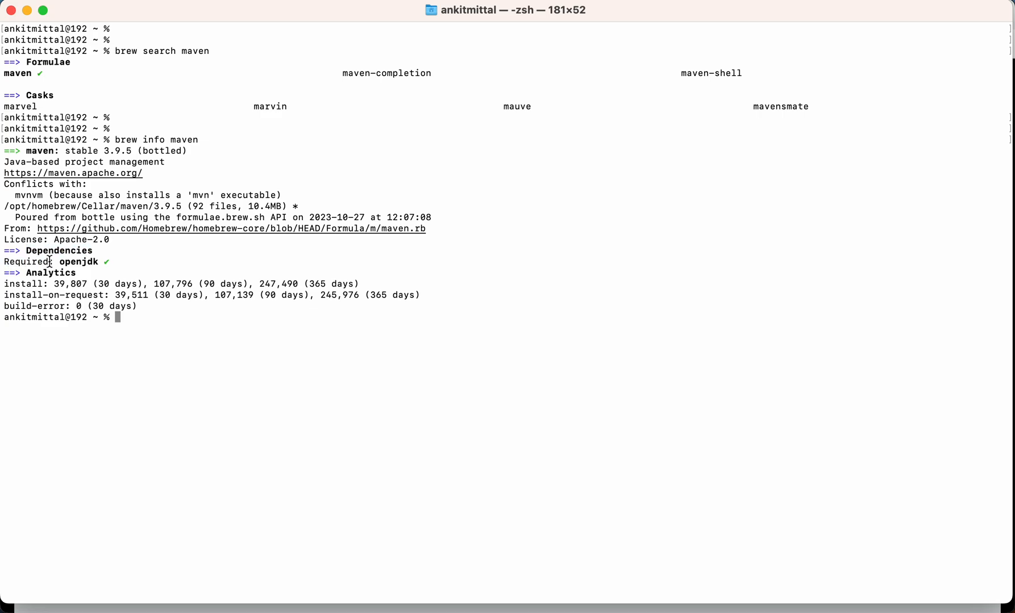
mouse_move(105, 261)
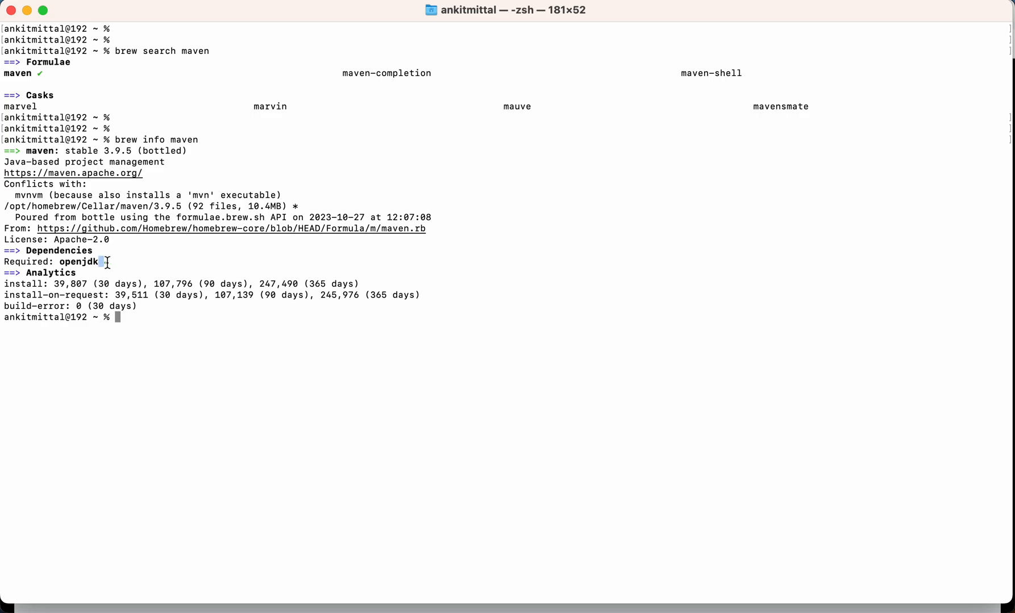
double_click(76, 261)
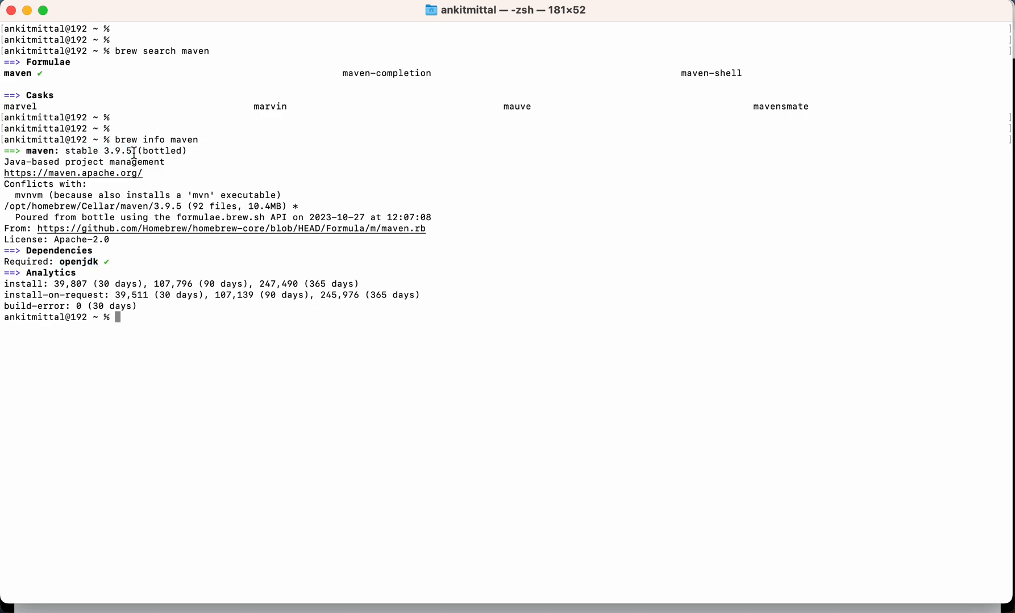
double_click(115, 150)
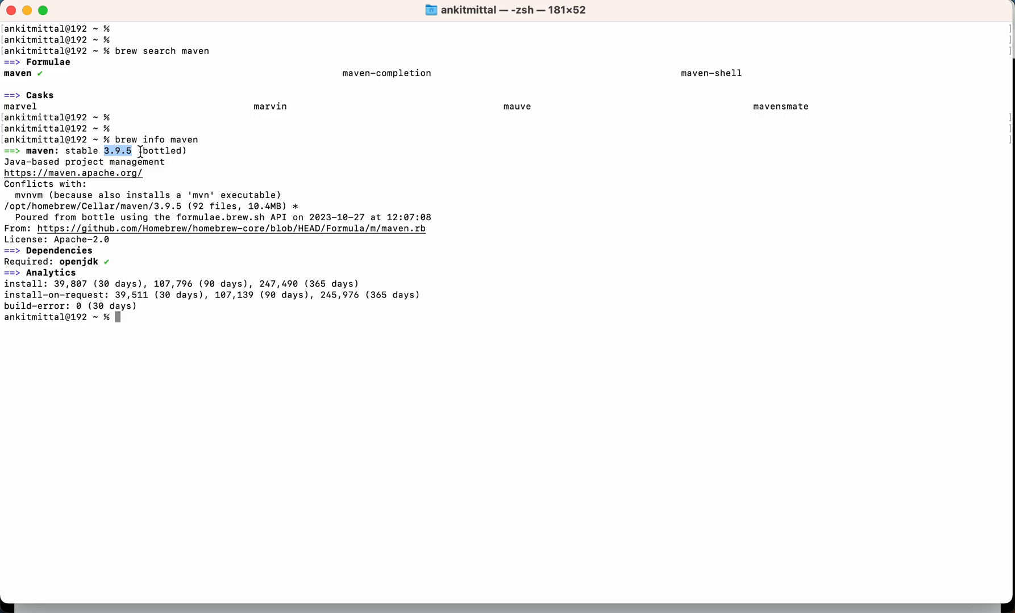
left_click_drag(138, 151, 191, 151)
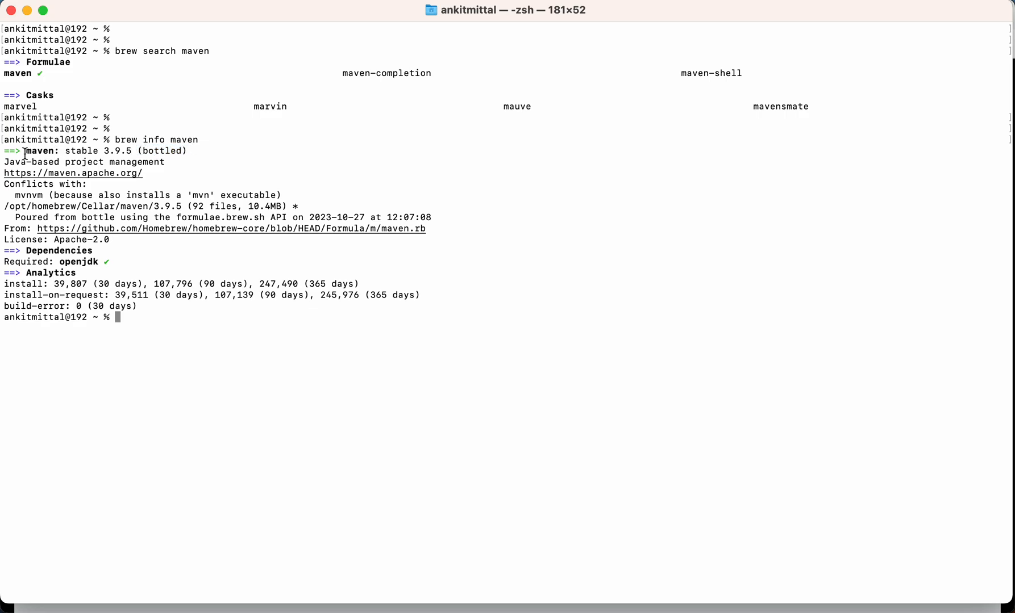
mouse_move(144, 154)
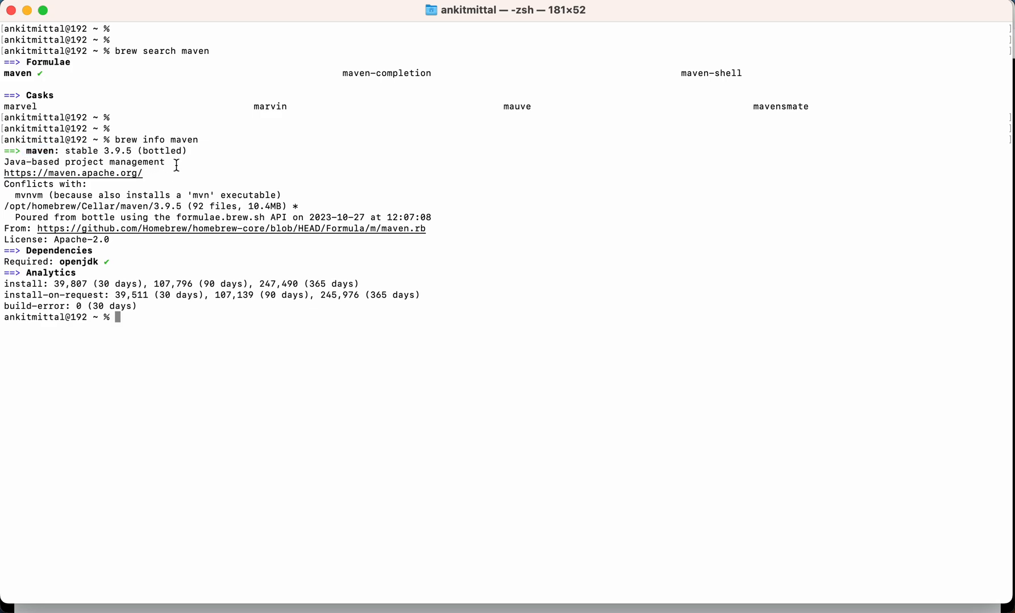
mouse_move(135, 151)
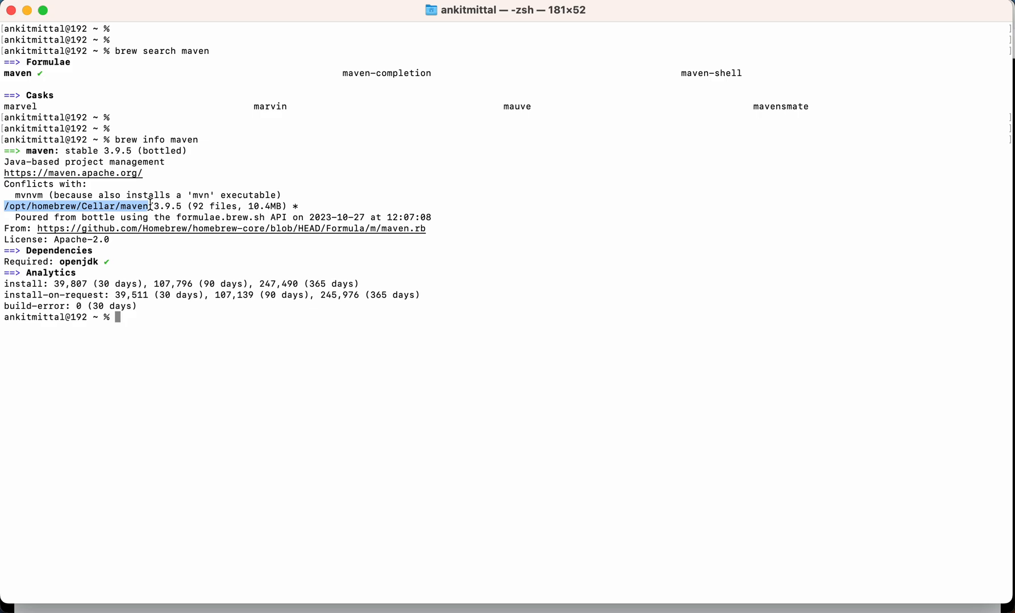
Step: Browse /opt/homebrew/Cellar/maven into 3.9.5/bin, listing mvn, mvnDebug and mvnyjp
type("cd /opt/homebrew/Cellar/maven")
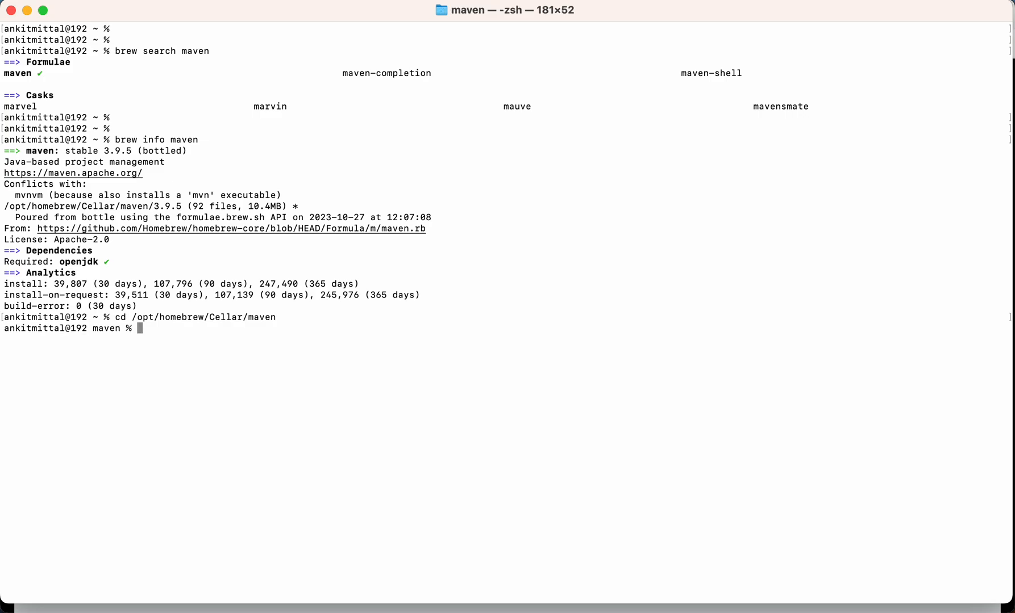
type("ls")
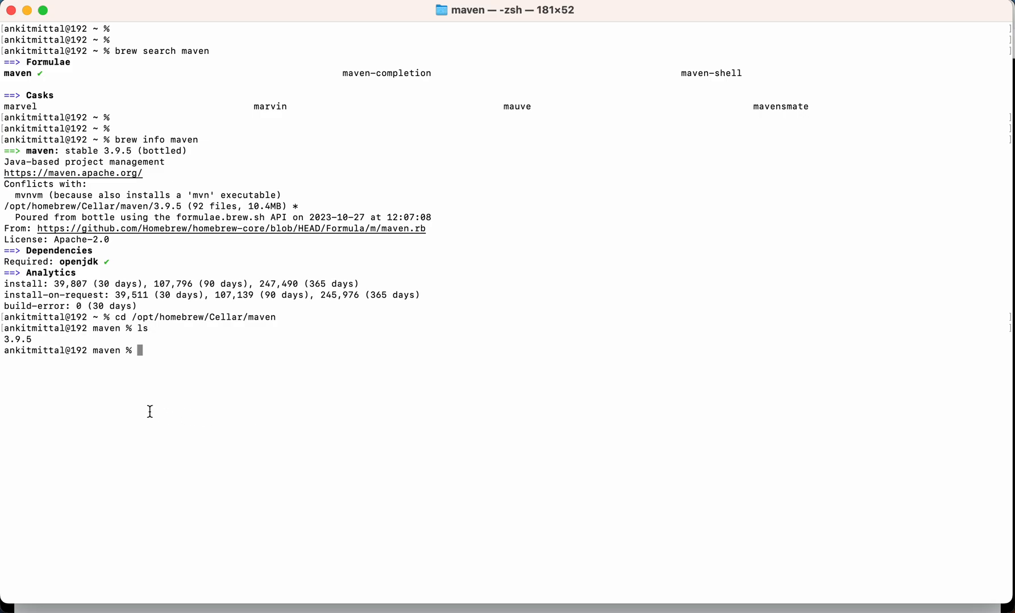
mouse_move(126, 419)
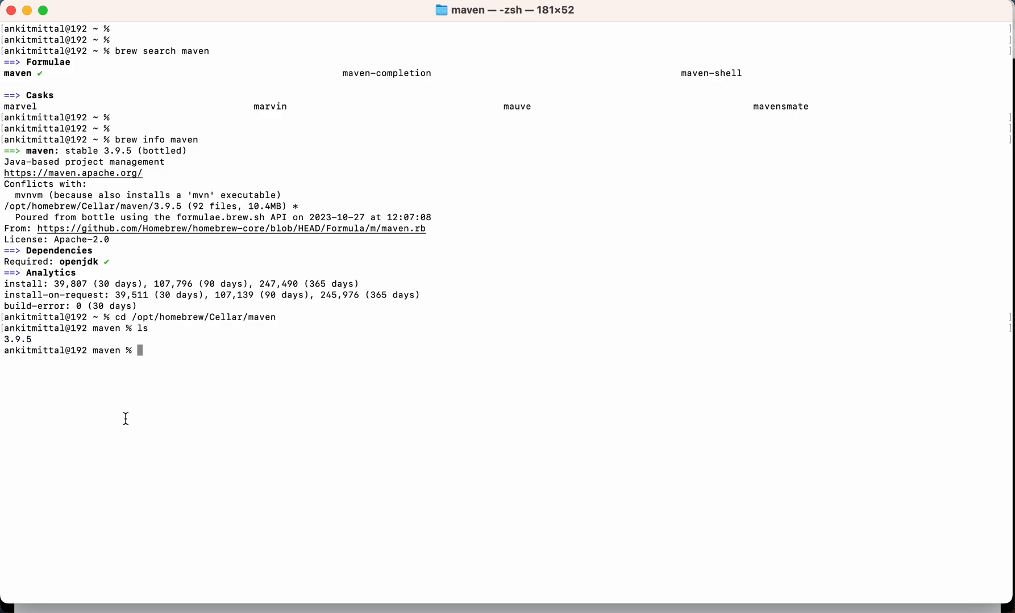
type("cd 3.9.5")
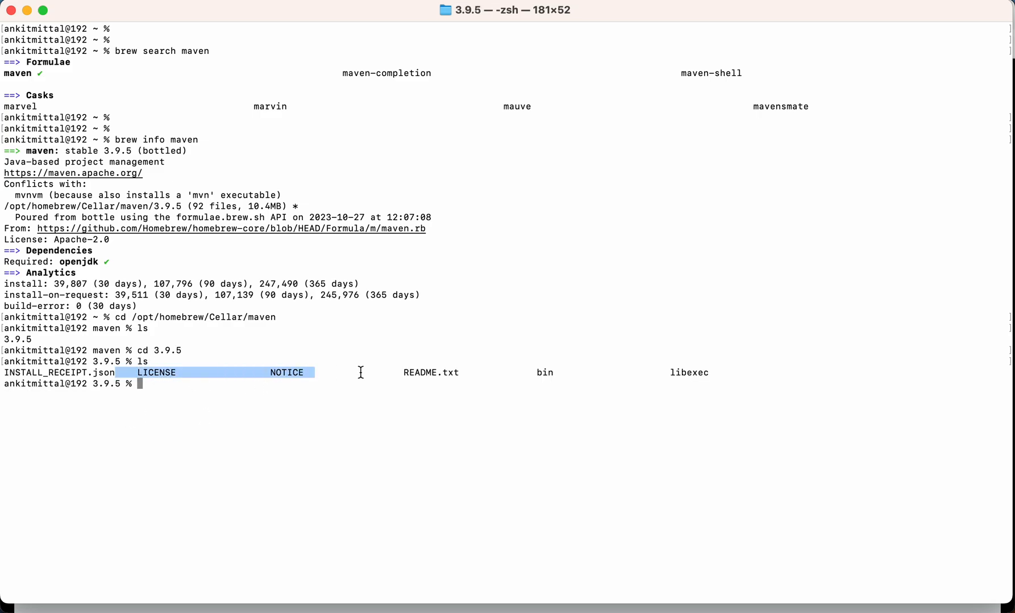
left_click_drag(355, 372, 679, 378)
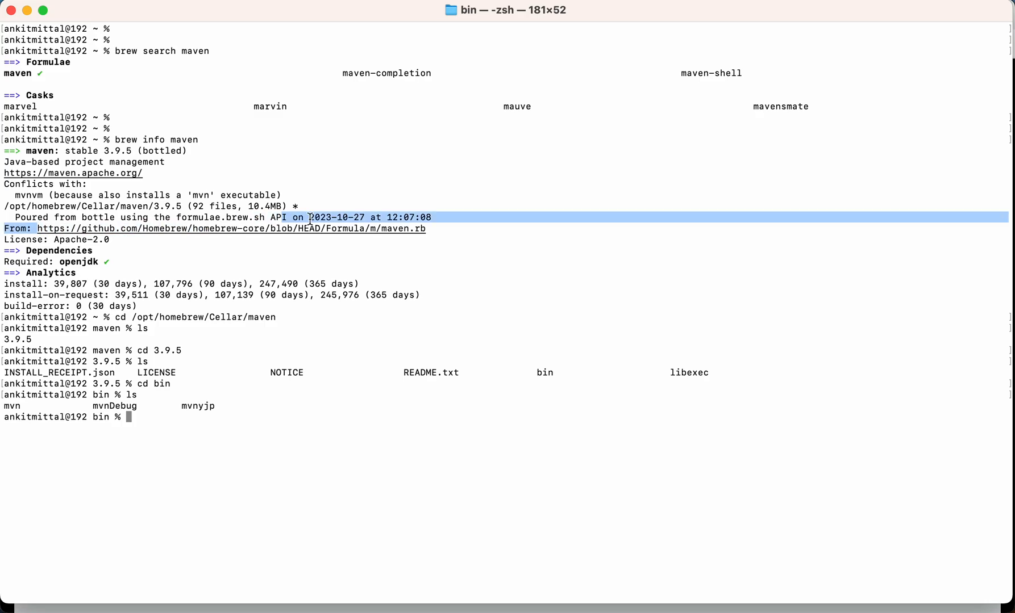
left_click(194, 229)
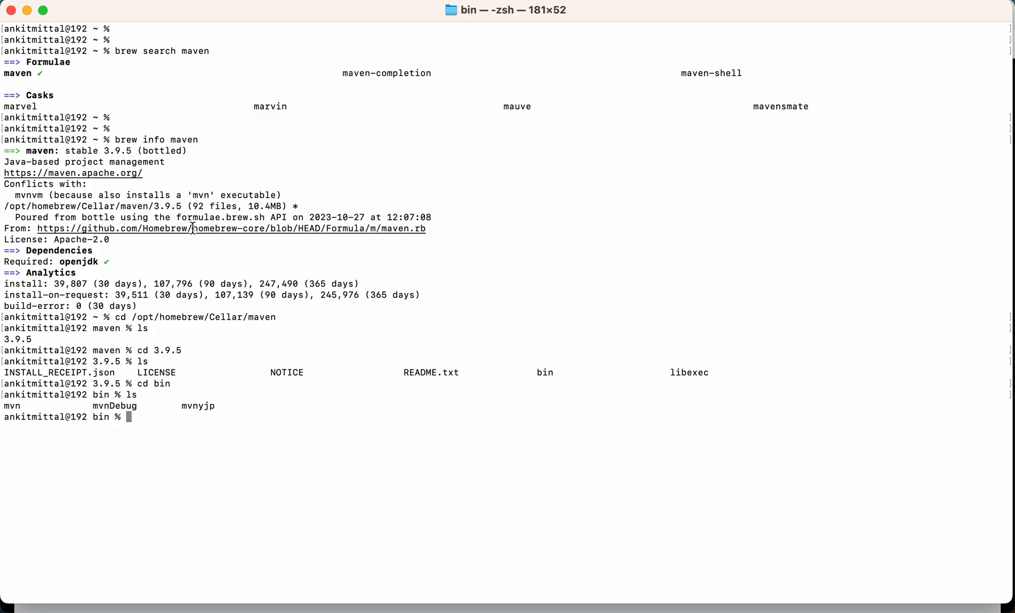
mouse_move(381, 229)
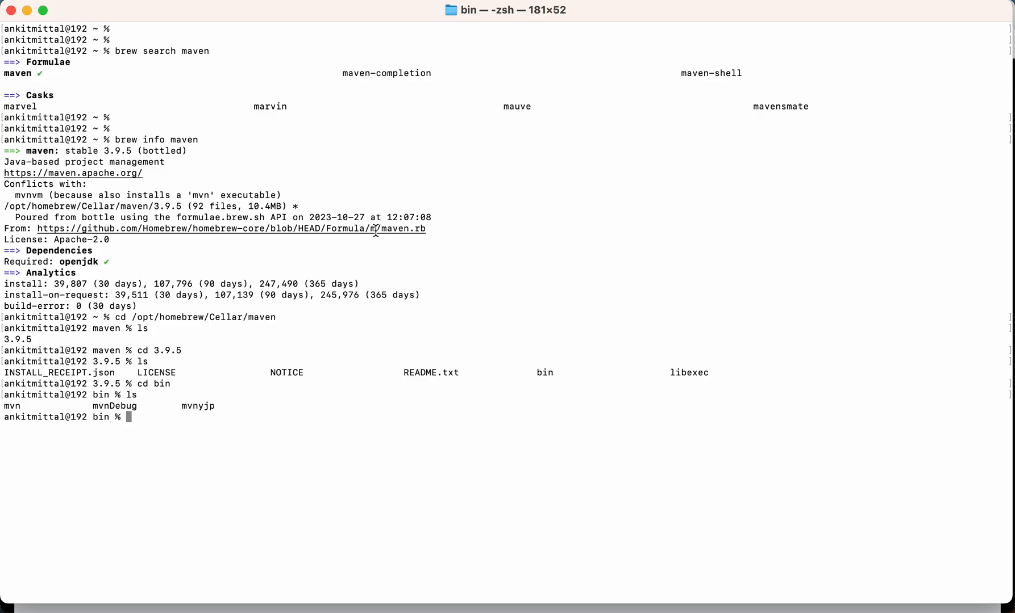
mouse_move(286, 240)
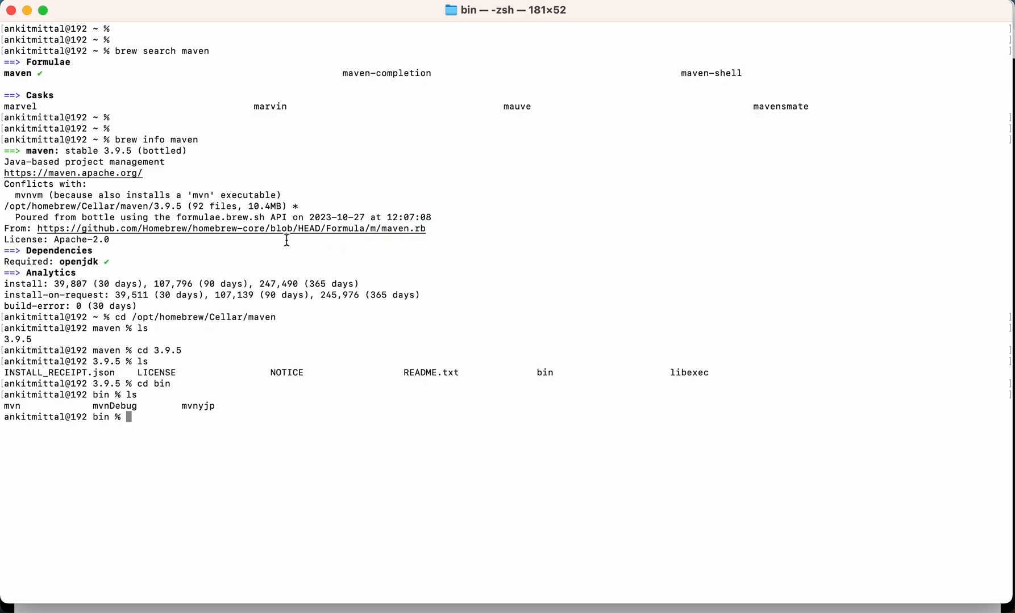
double_click(401, 229)
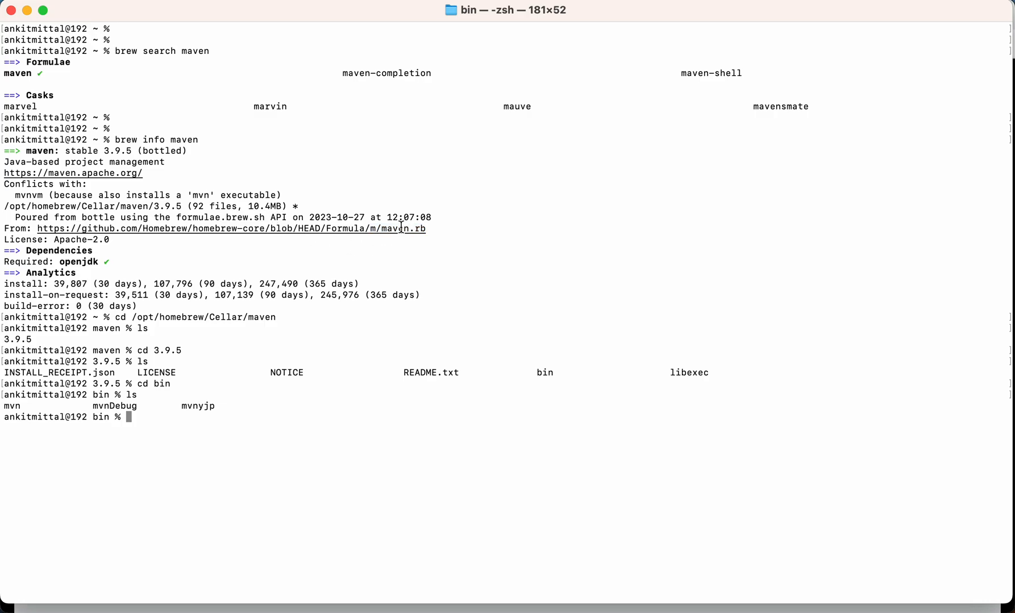
mouse_move(220, 217)
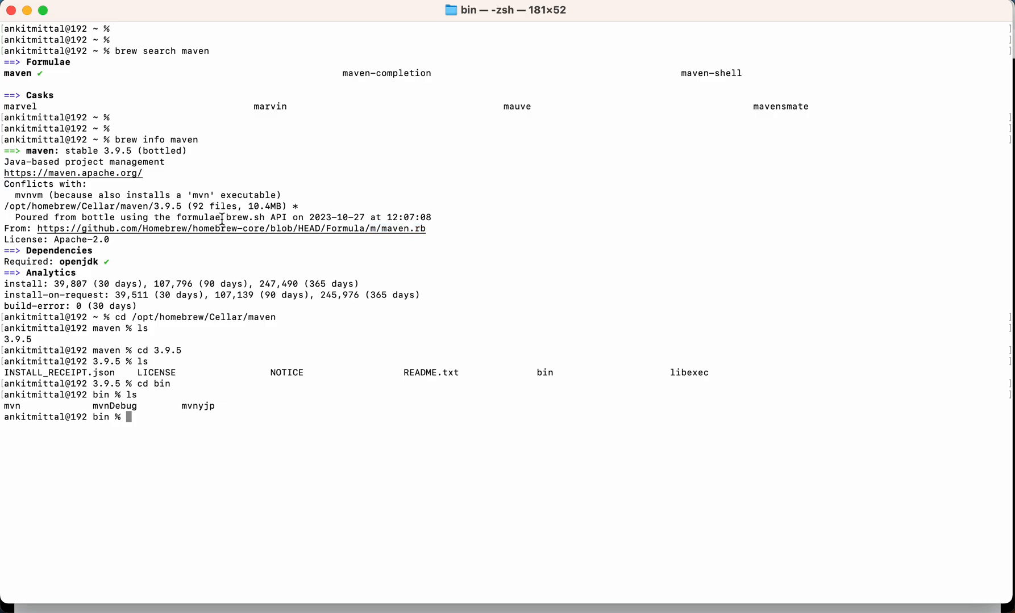